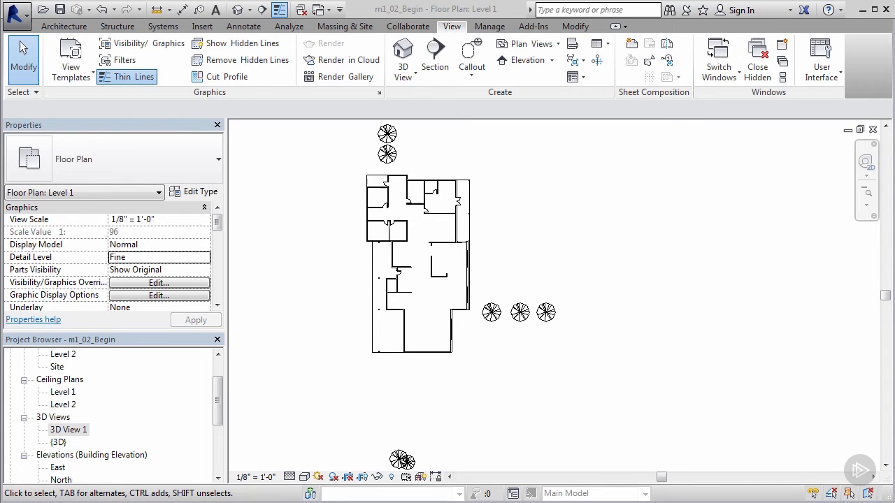
{"action": "mouse_move", "coordinate": [568, 221]}
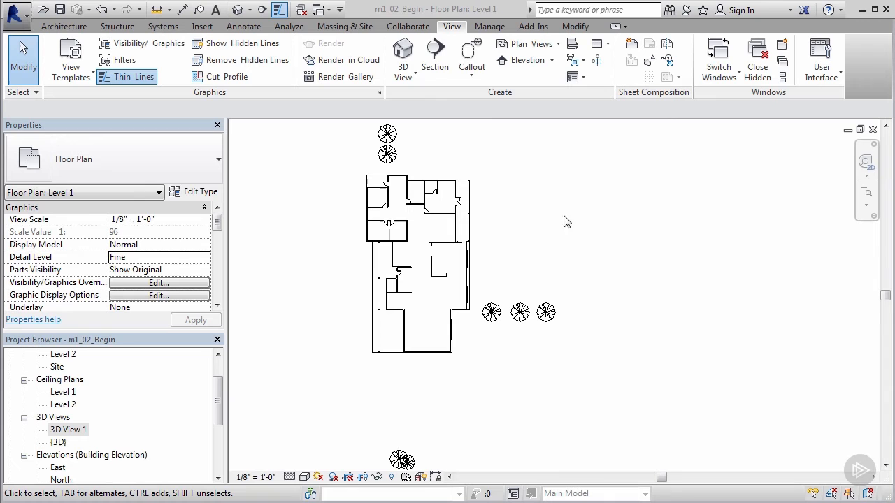
{"action": "mouse_move", "coordinate": [450, 25]}
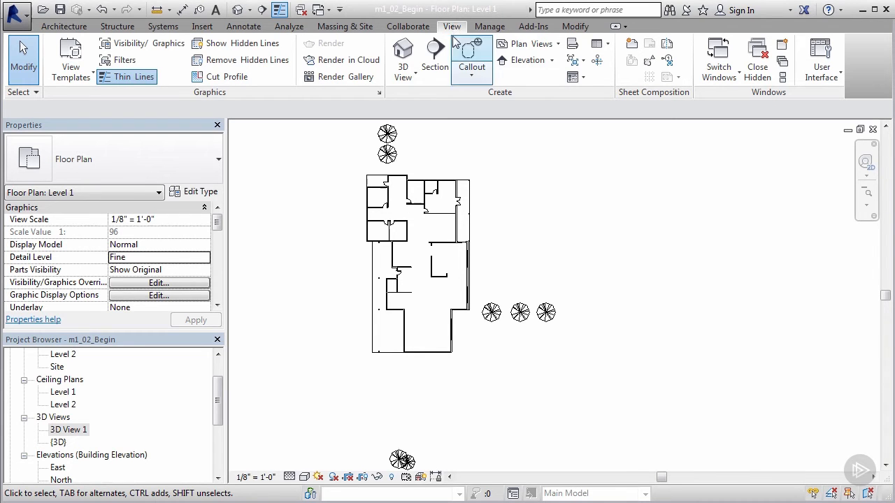
{"action": "mouse_move", "coordinate": [403, 48]}
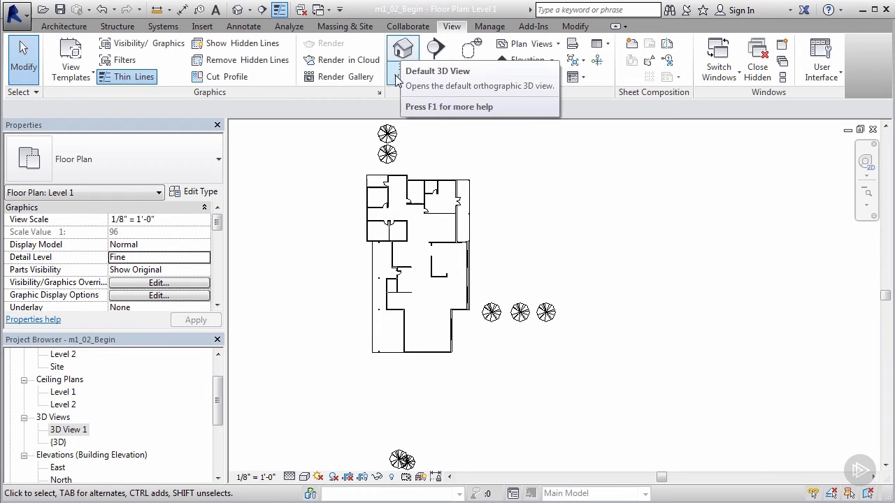
Reveal the 3D View options: Default 3D View, Camera and Walkthrough
{"action": "left_click", "coordinate": [403, 56]}
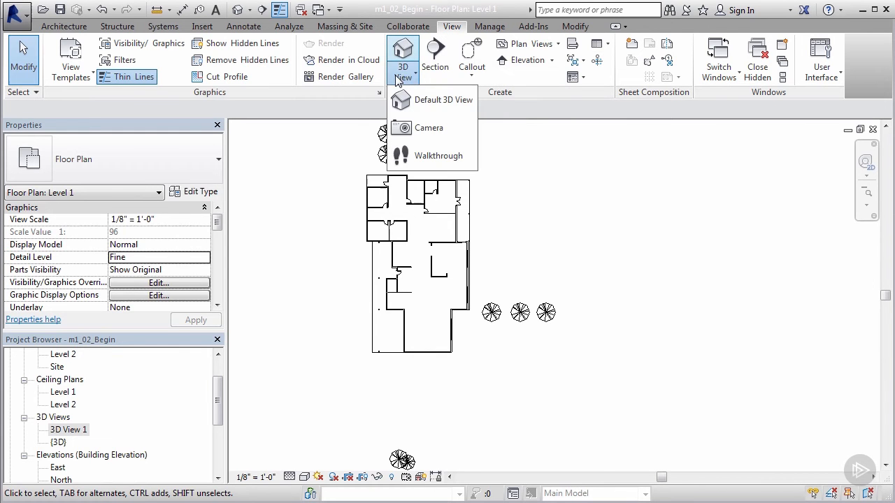
{"action": "mouse_move", "coordinate": [439, 155]}
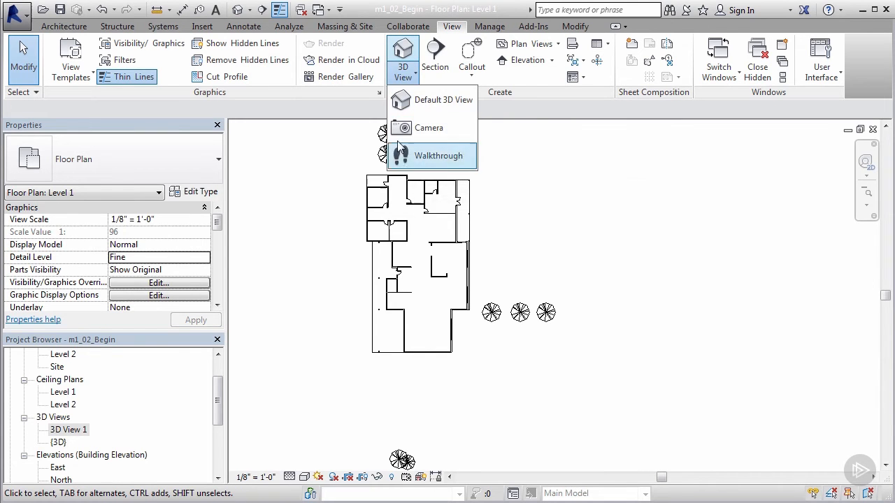
{"action": "mouse_move", "coordinate": [430, 127]}
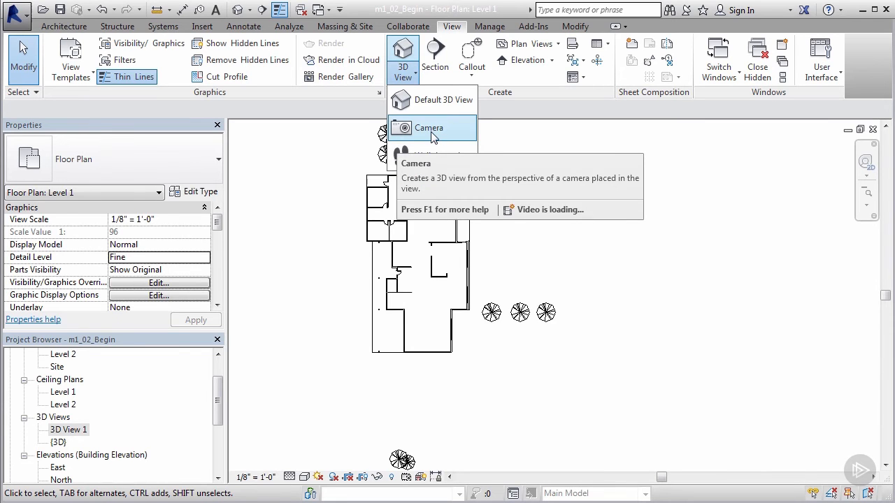
{"action": "mouse_move", "coordinate": [442, 156]}
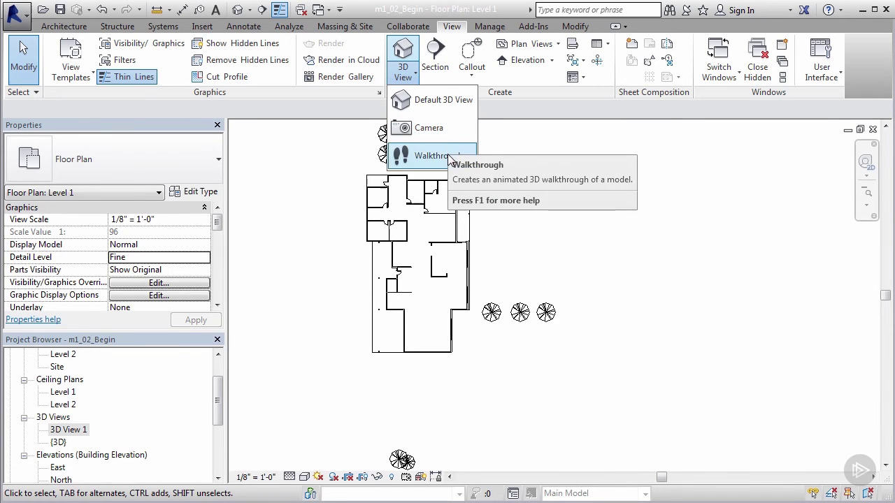
{"action": "mouse_move", "coordinate": [429, 157]}
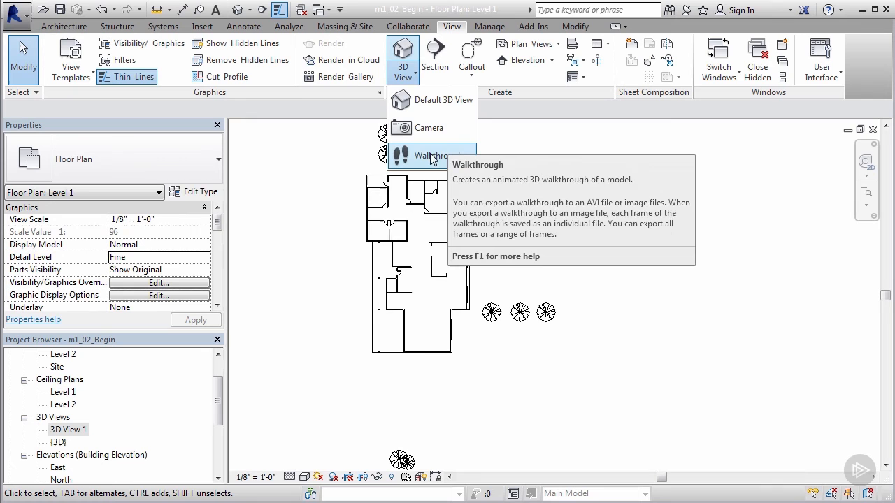
{"action": "mouse_move", "coordinate": [434, 134]}
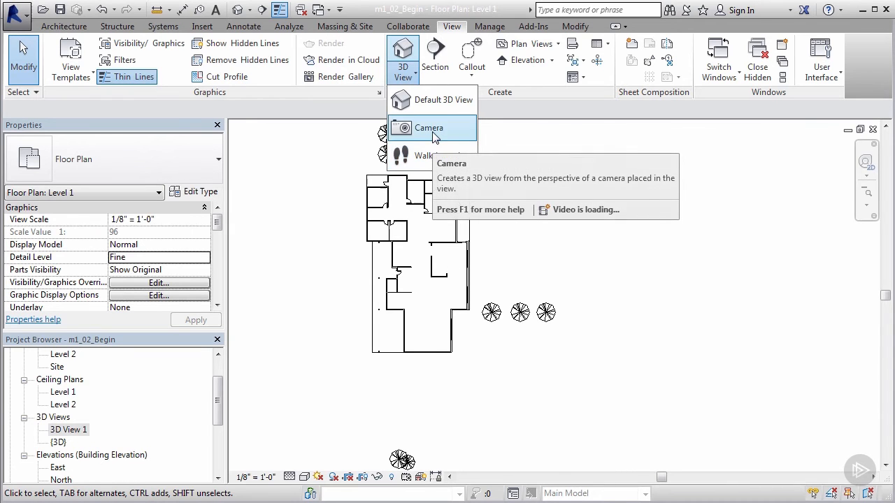
Start the Camera tool to place a perspective camera on the Level 1 plan
{"action": "left_click", "coordinate": [429, 127]}
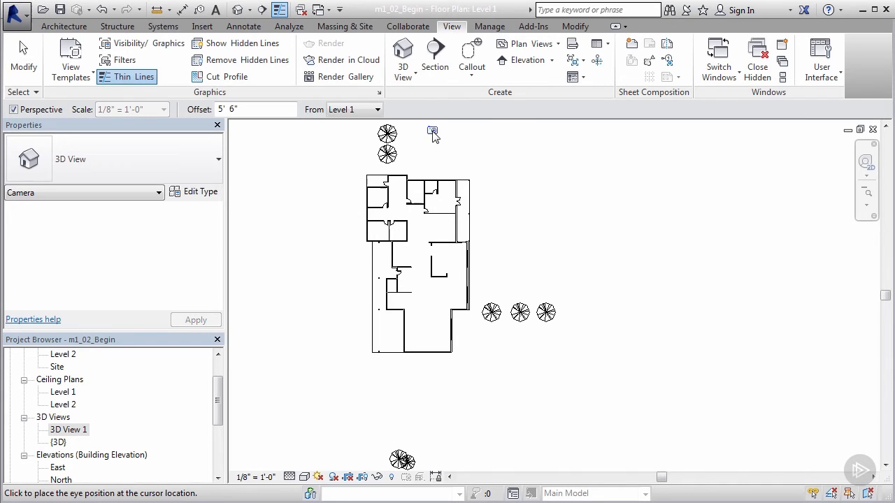
{"action": "mouse_move", "coordinate": [573, 199]}
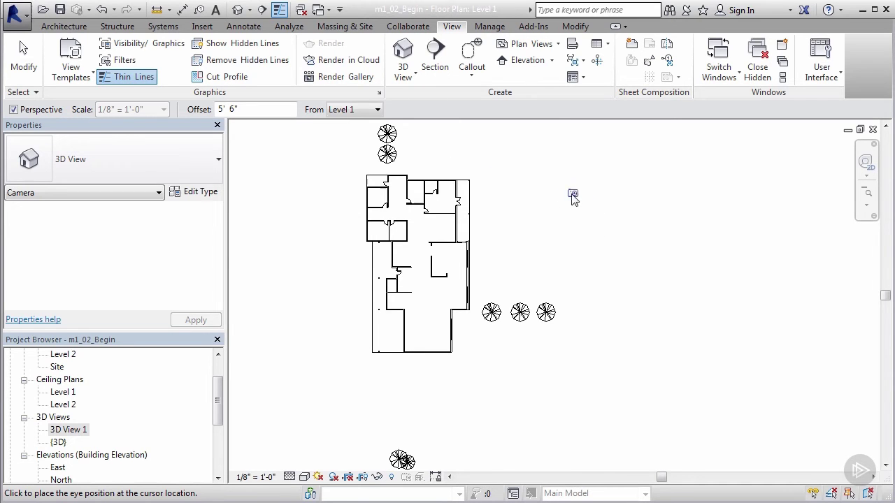
{"action": "mouse_move", "coordinate": [557, 230]}
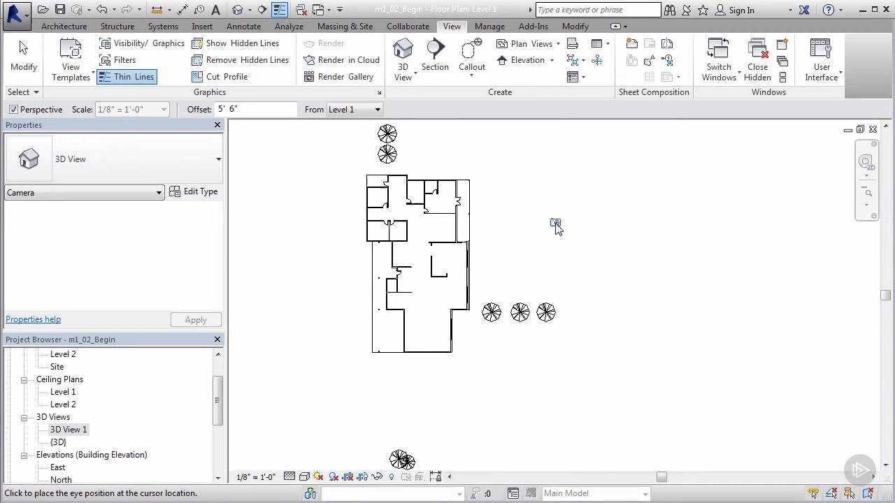
{"action": "mouse_move", "coordinate": [567, 224]}
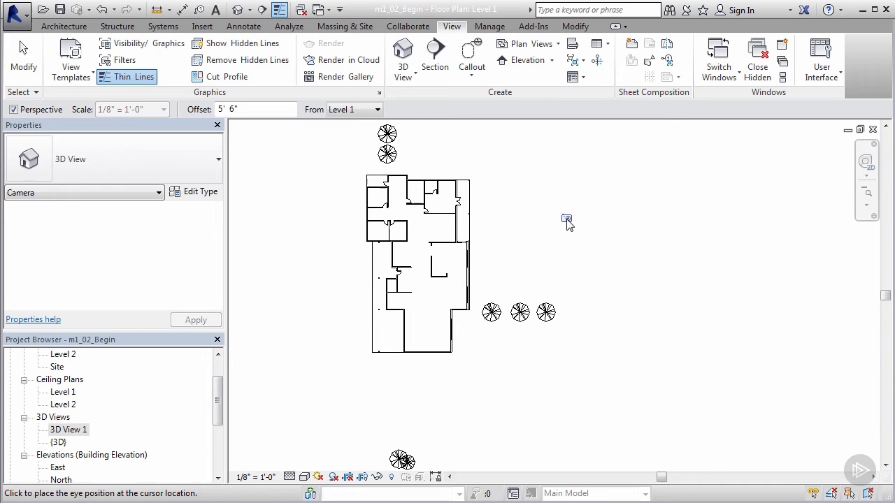
{"action": "mouse_move", "coordinate": [437, 295]}
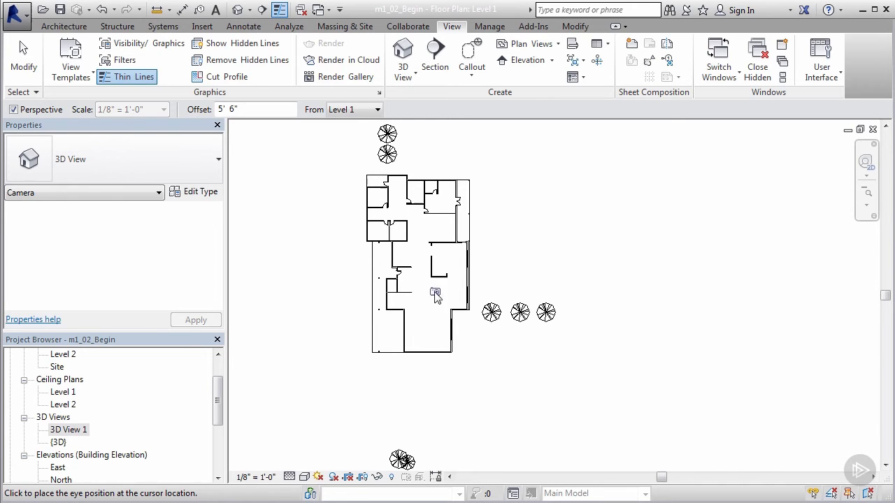
{"action": "mouse_move", "coordinate": [446, 328]}
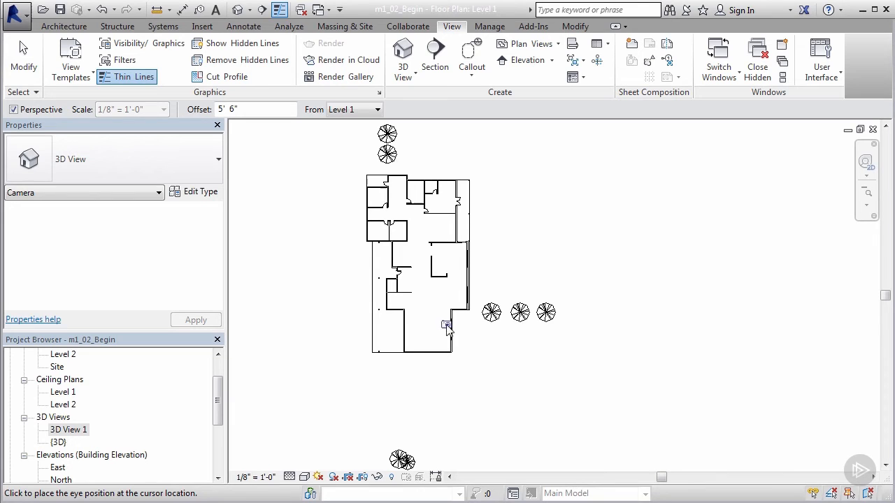
{"action": "mouse_move", "coordinate": [431, 352]}
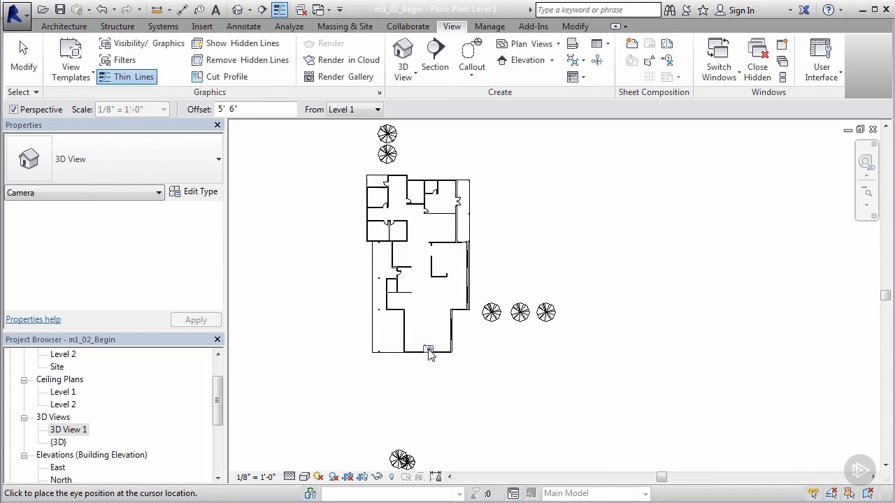
{"action": "mouse_move", "coordinate": [415, 344]}
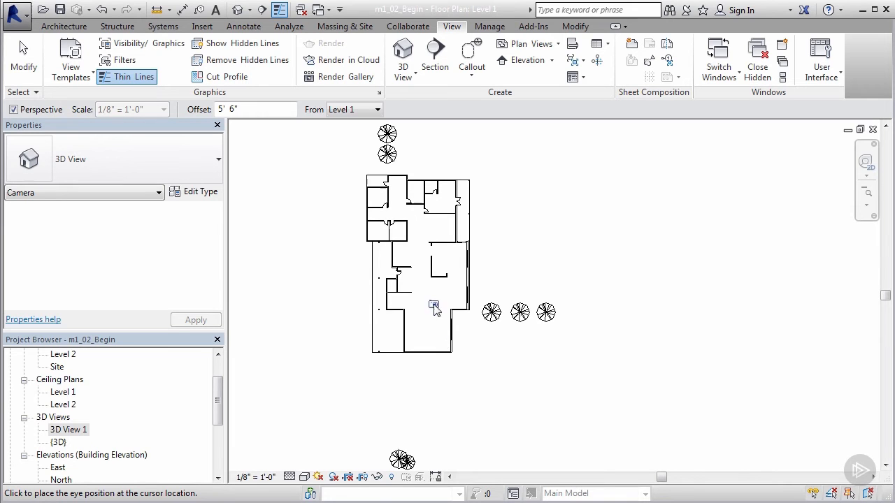
{"action": "mouse_move", "coordinate": [426, 282]}
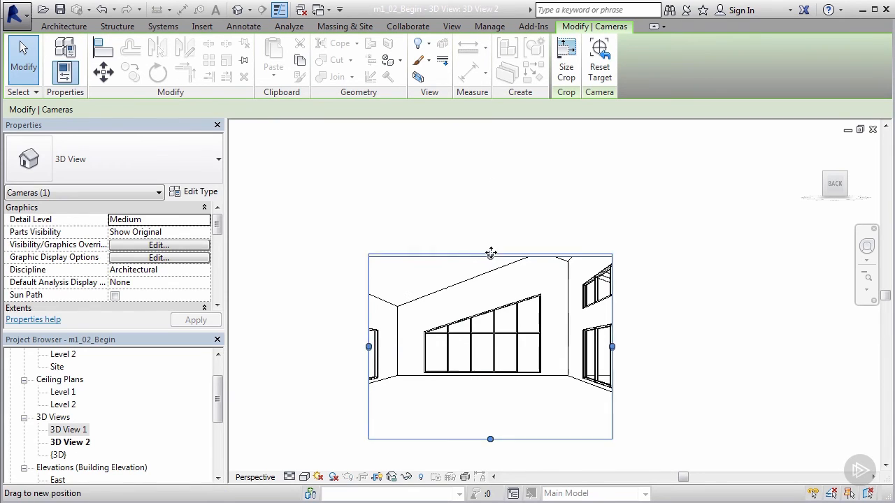
Stretch the 3D View 2 crop region up, left, right and down to frame more walls and windows
{"action": "left_click_drag", "start_coordinate": [489, 251], "coordinate": [490, 221]}
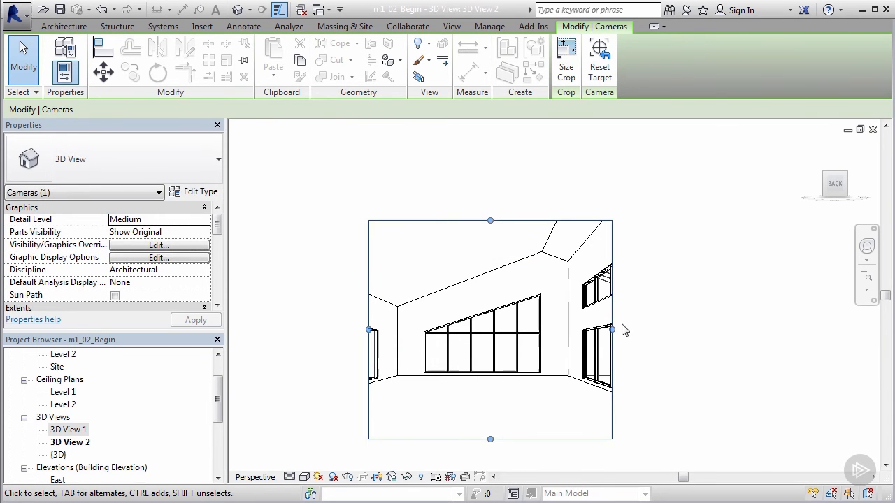
{"action": "left_click", "coordinate": [450, 25]}
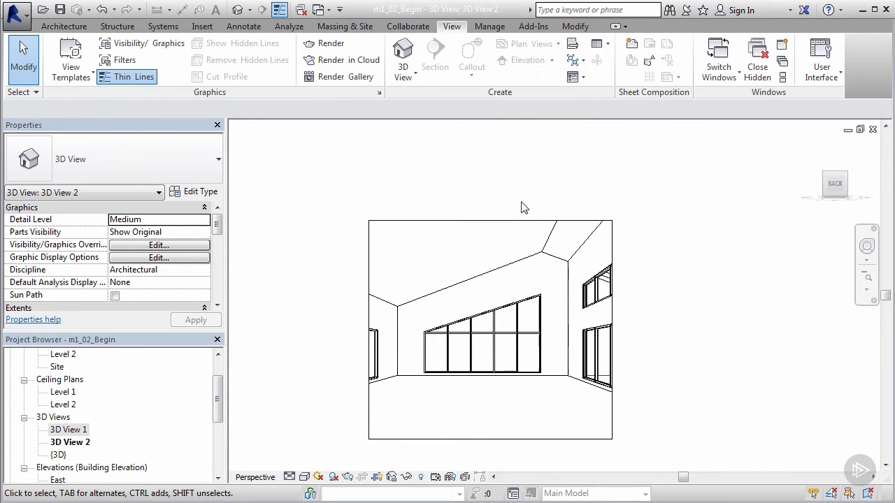
{"action": "mouse_move", "coordinate": [610, 182]}
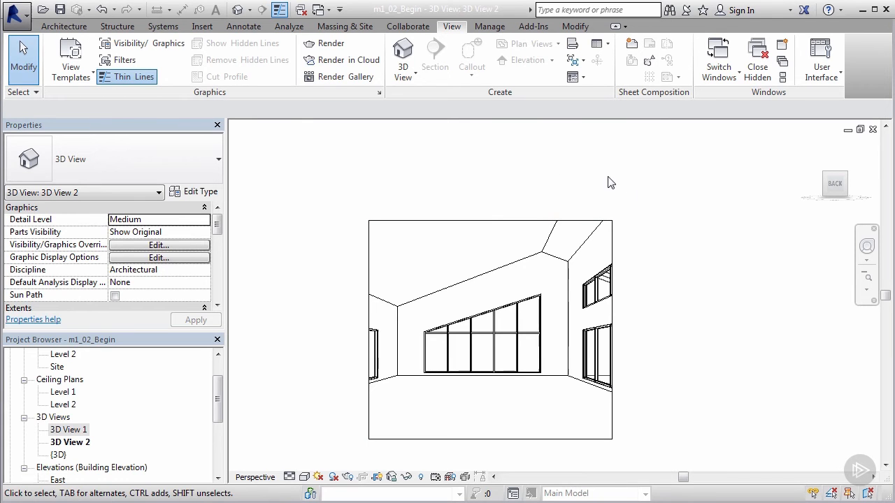
{"action": "mouse_move", "coordinate": [321, 243]}
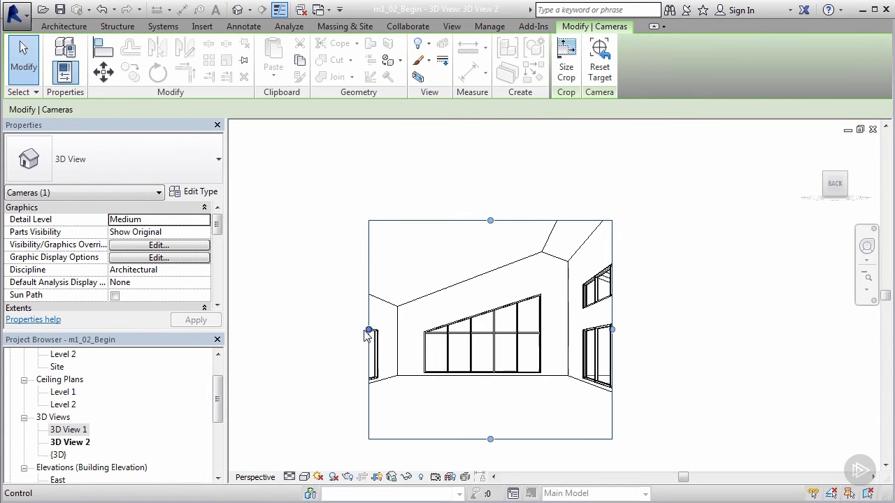
{"action": "left_click_drag", "start_coordinate": [369, 330], "coordinate": [325, 330]}
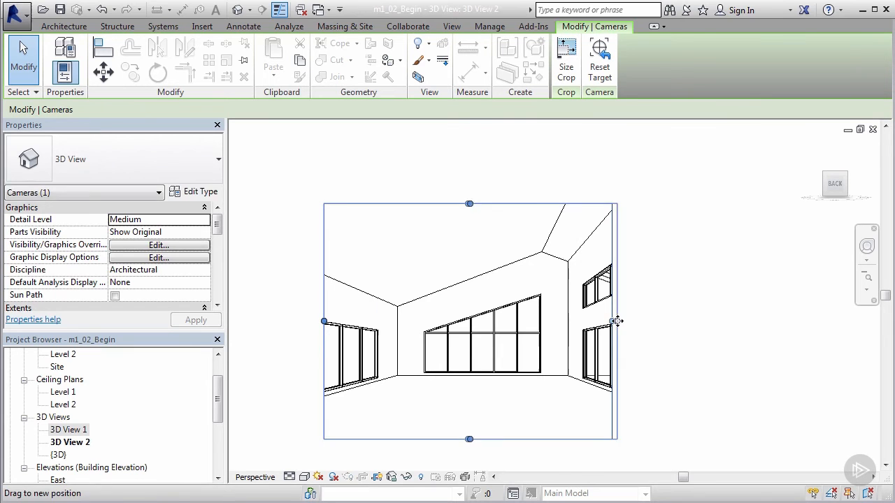
{"action": "left_click_drag", "start_coordinate": [615, 320], "coordinate": [692, 321]}
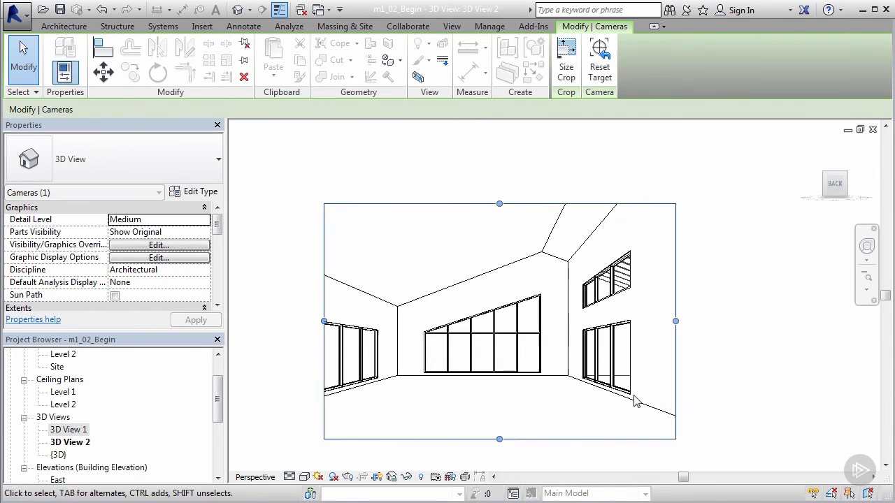
{"action": "left_click_drag", "start_coordinate": [498, 439], "coordinate": [498, 425]}
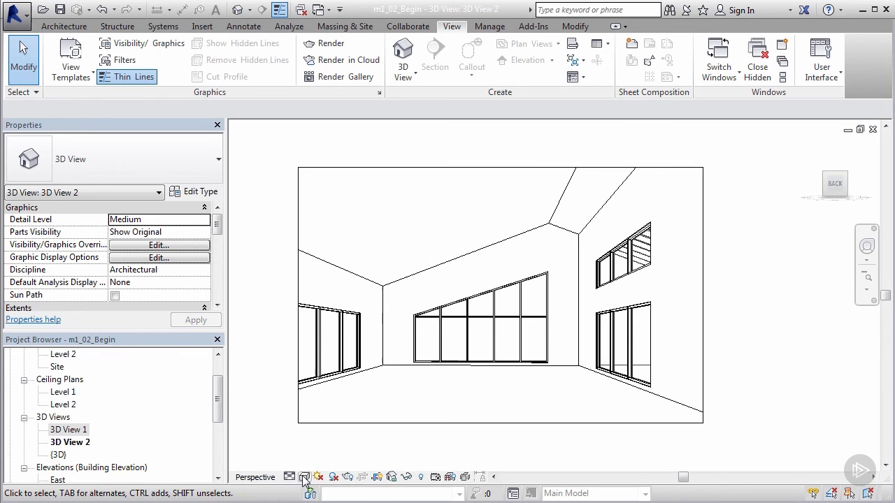
{"action": "left_click", "coordinate": [302, 478]}
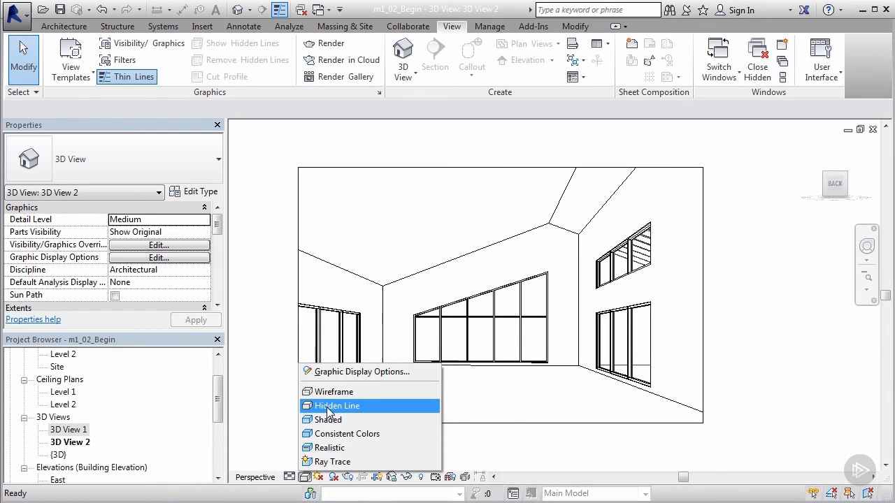
{"action": "left_click", "coordinate": [336, 406]}
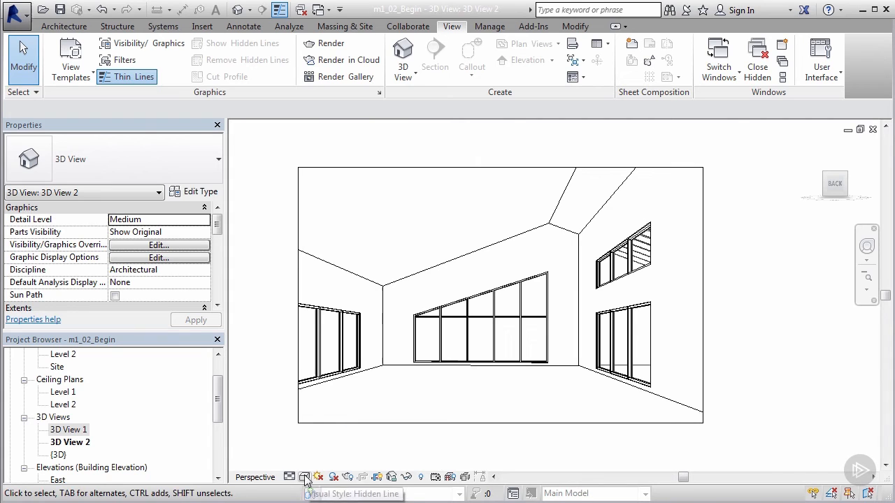
{"action": "left_click", "coordinate": [302, 478]}
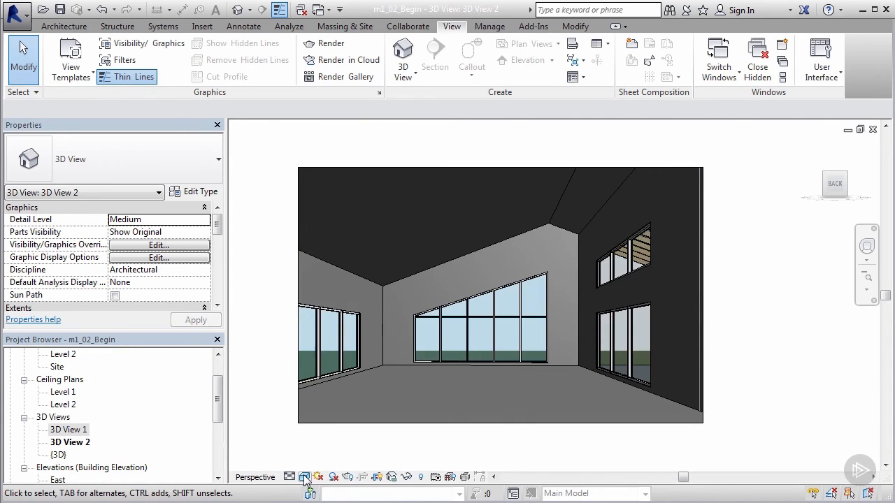
{"action": "left_click", "coordinate": [304, 478]}
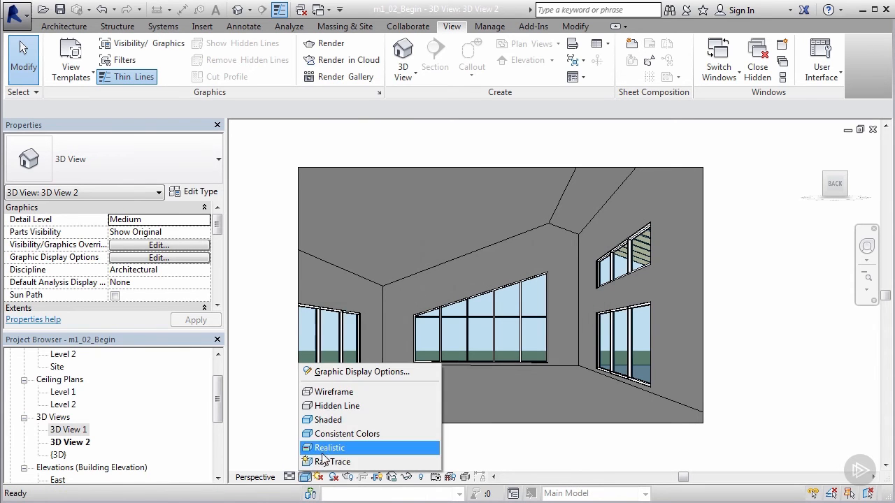
{"action": "left_click", "coordinate": [329, 448]}
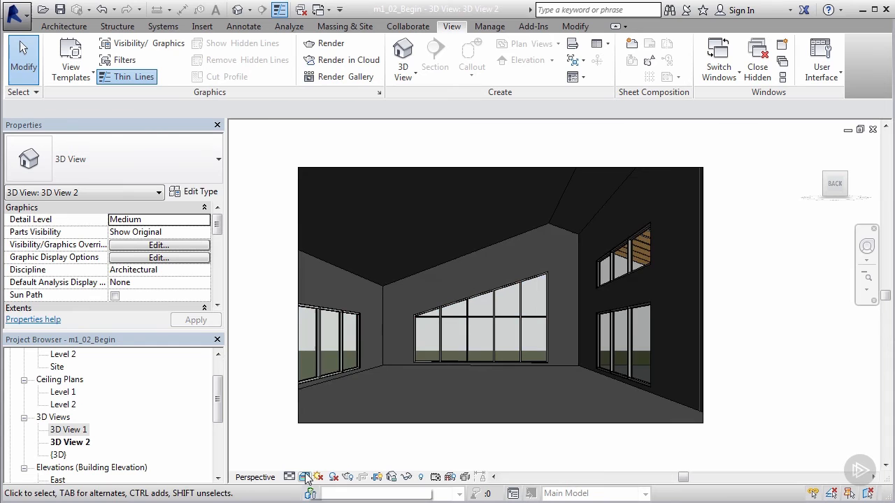
{"action": "left_click", "coordinate": [304, 477]}
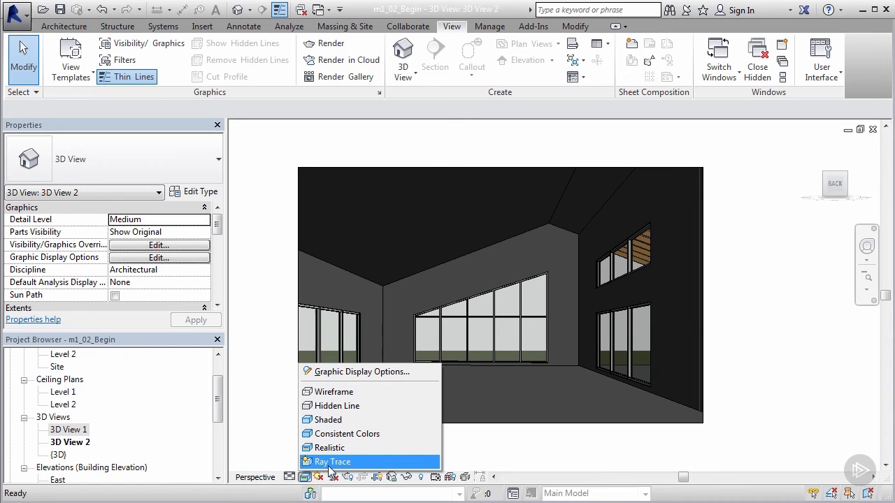
{"action": "mouse_move", "coordinate": [348, 433]}
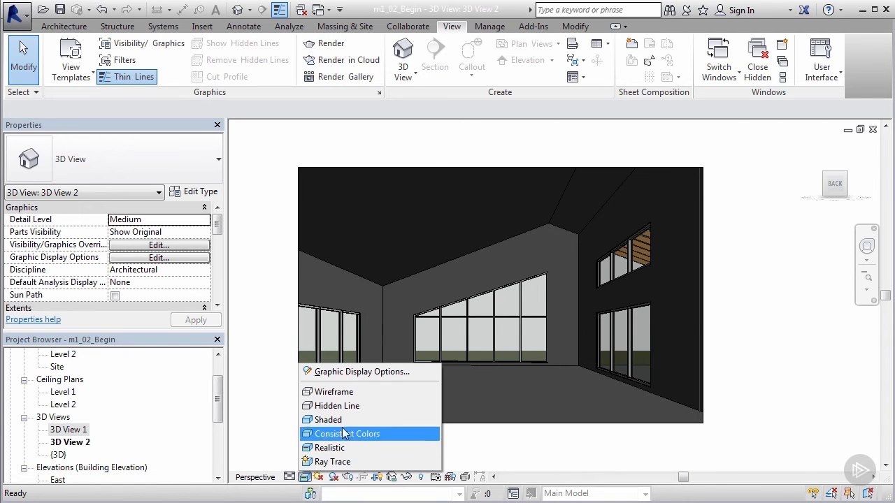
{"action": "left_click", "coordinate": [336, 406]}
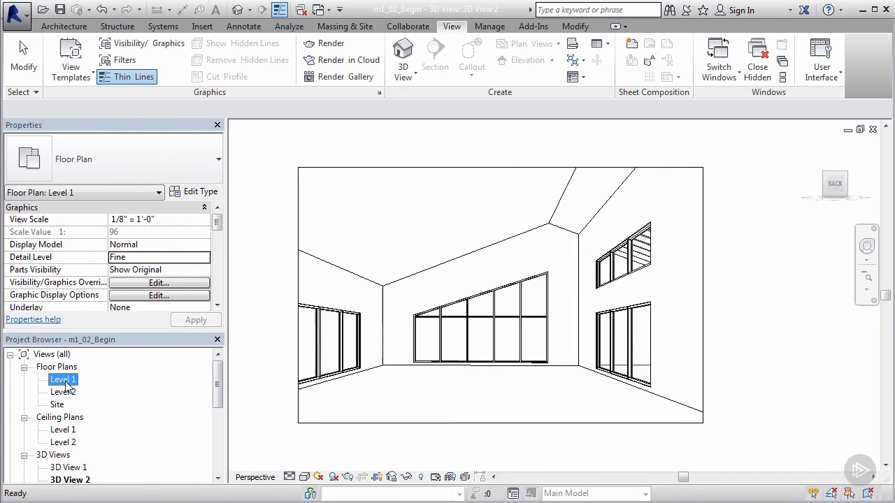
{"action": "double_click", "coordinate": [63, 379]}
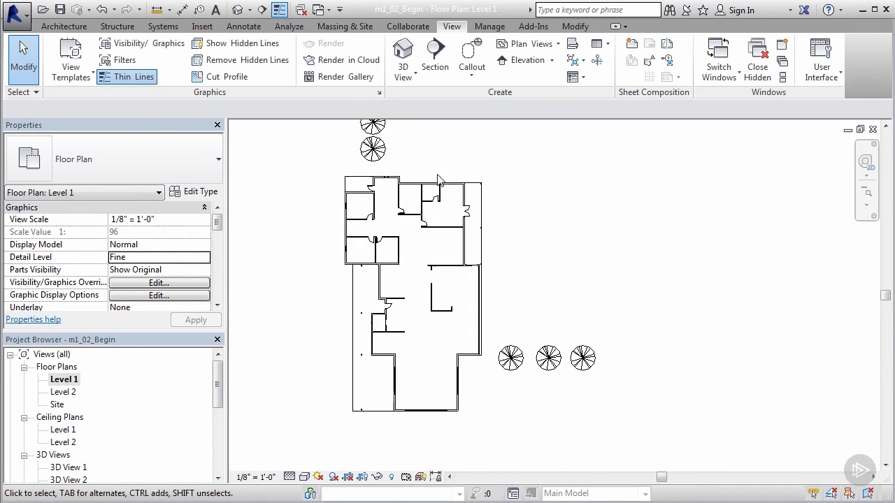
{"action": "mouse_move", "coordinate": [691, 318]}
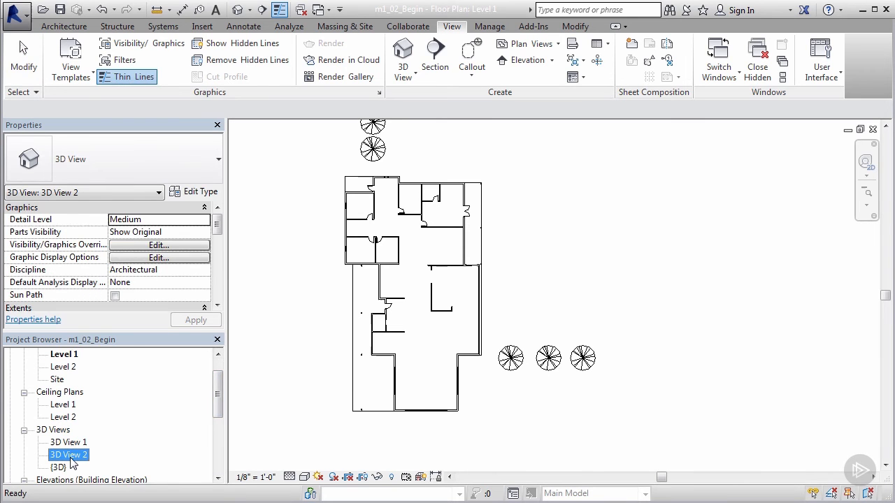
{"action": "double_click", "coordinate": [69, 452]}
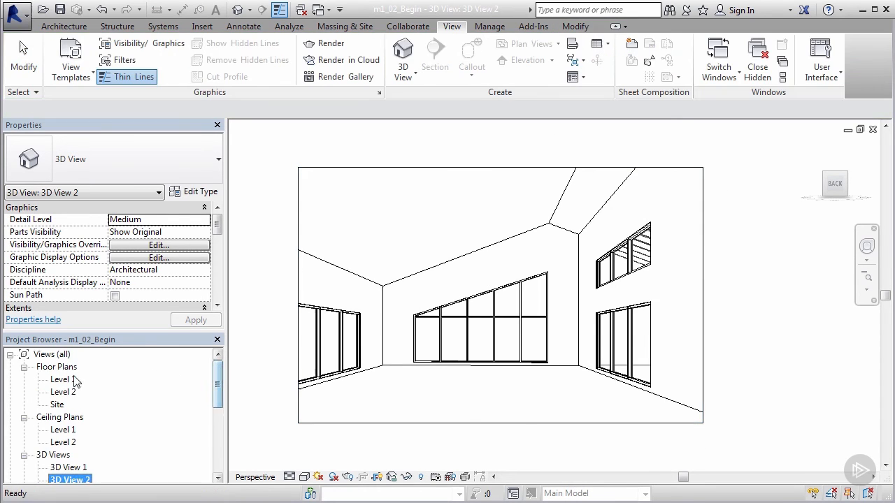
On Level 1, drag the camera's far clip boundary down past the lower tree
{"action": "double_click", "coordinate": [59, 379]}
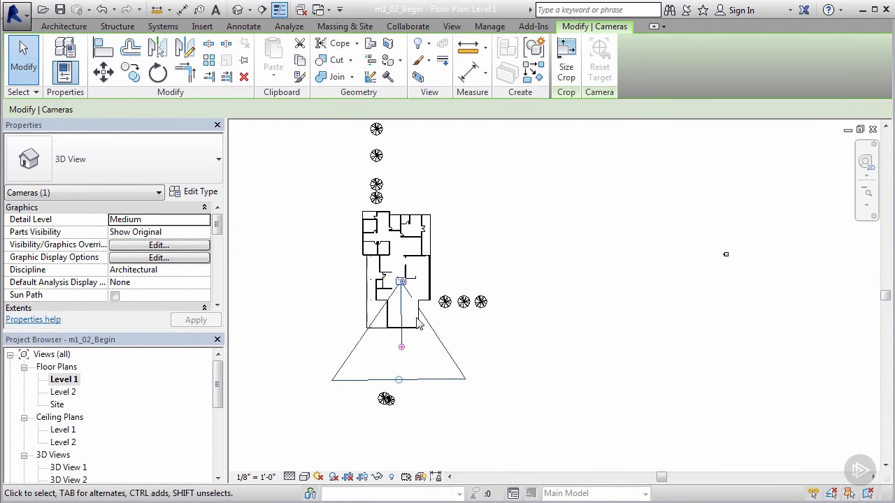
{"action": "left_click_drag", "start_coordinate": [400, 381], "coordinate": [400, 405]}
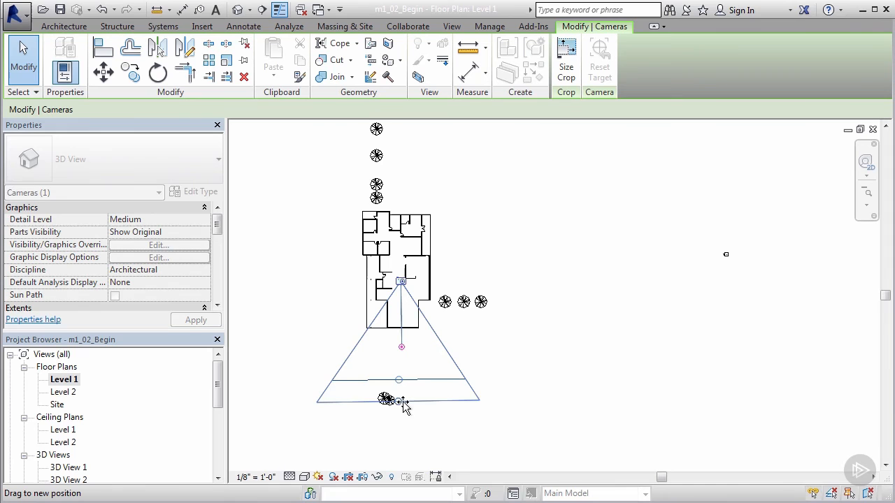
{"action": "left_click_drag", "start_coordinate": [400, 403], "coordinate": [405, 414]}
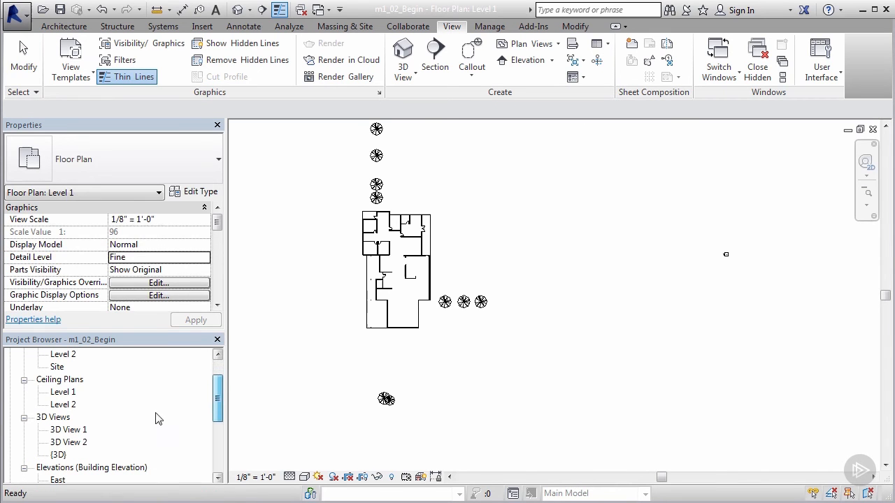
Reopen 3D View 2 from the Project Browser to see the tree through the windows
{"action": "double_click", "coordinate": [68, 442]}
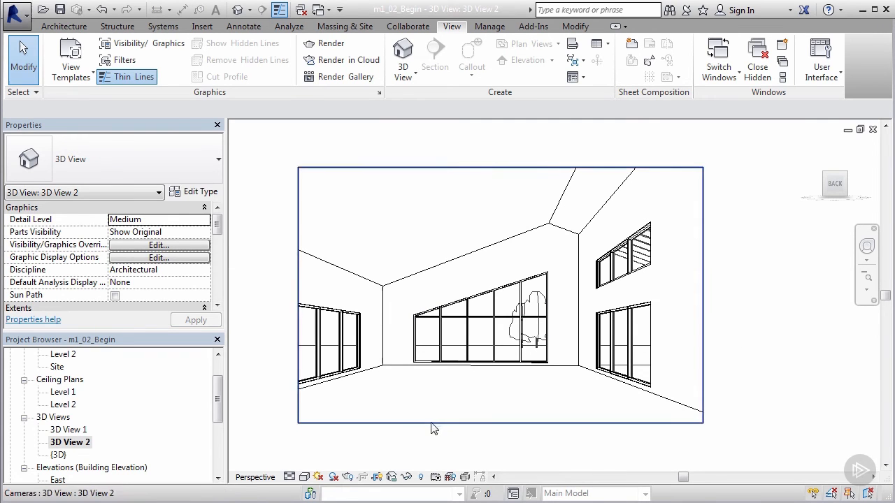
{"action": "mouse_move", "coordinate": [442, 429]}
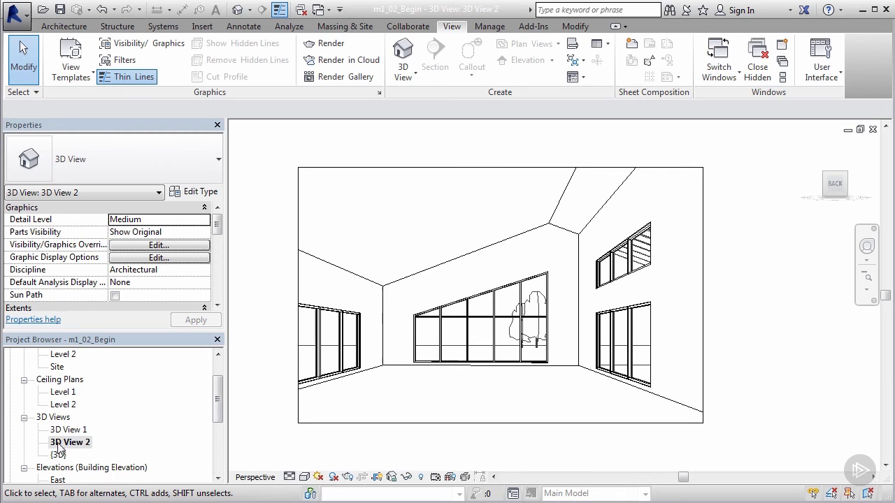
Rename 3D View 2 to 'Entertainment Room View' via the Project Browser
{"action": "right_click", "coordinate": [55, 442]}
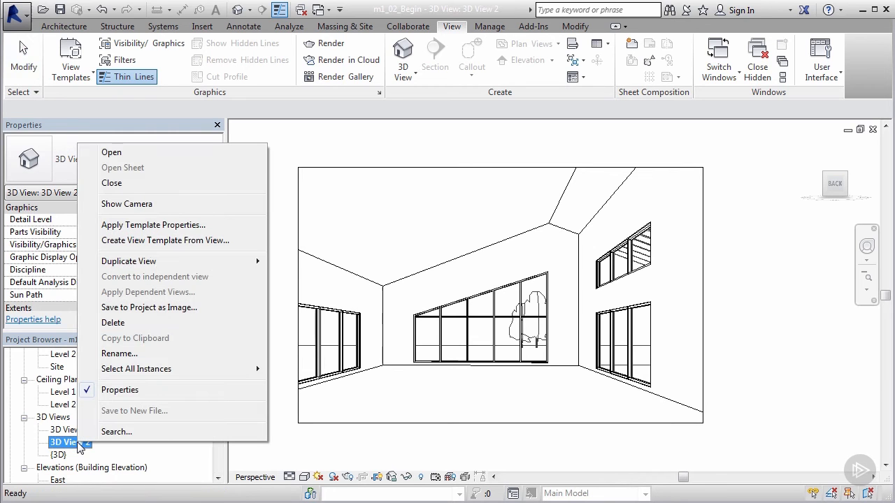
{"action": "mouse_move", "coordinate": [125, 369]}
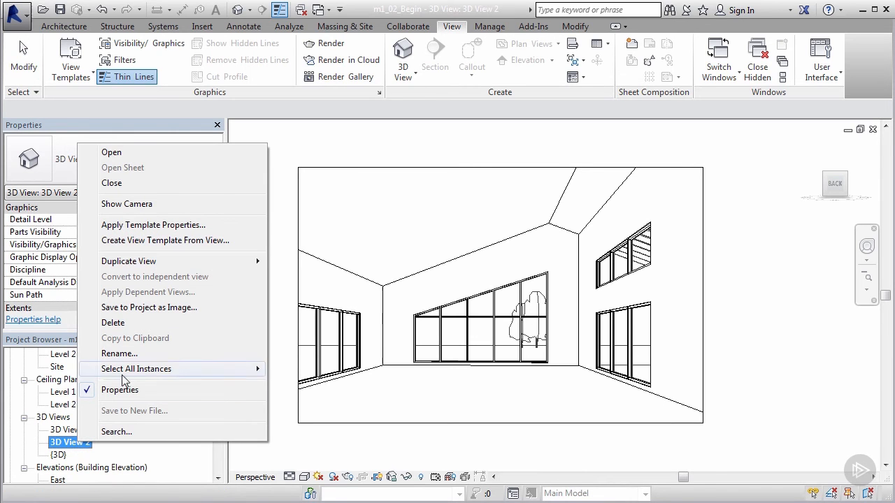
{"action": "left_click", "coordinate": [120, 390]}
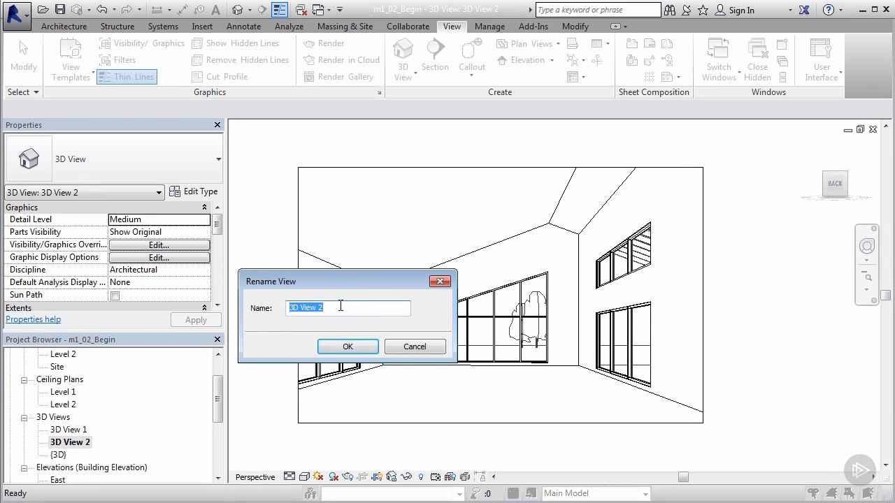
{"action": "type", "text": "Enter"}
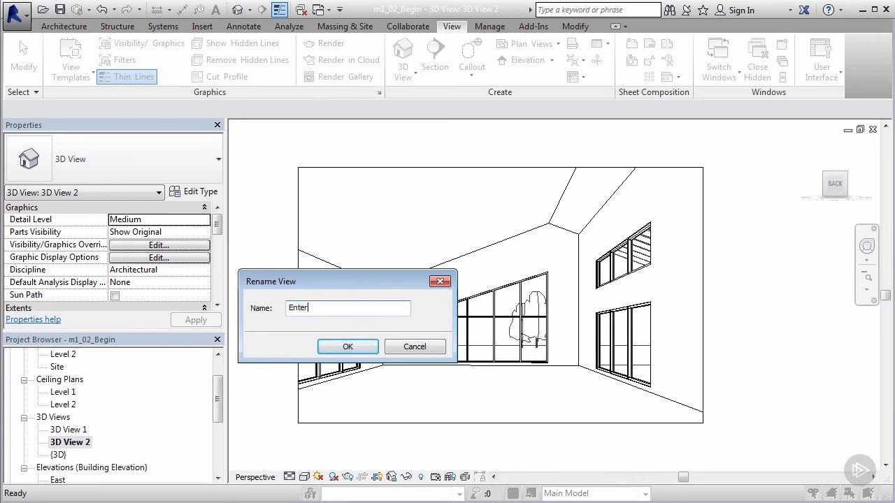
{"action": "type", "text": "Entertainment Room View"}
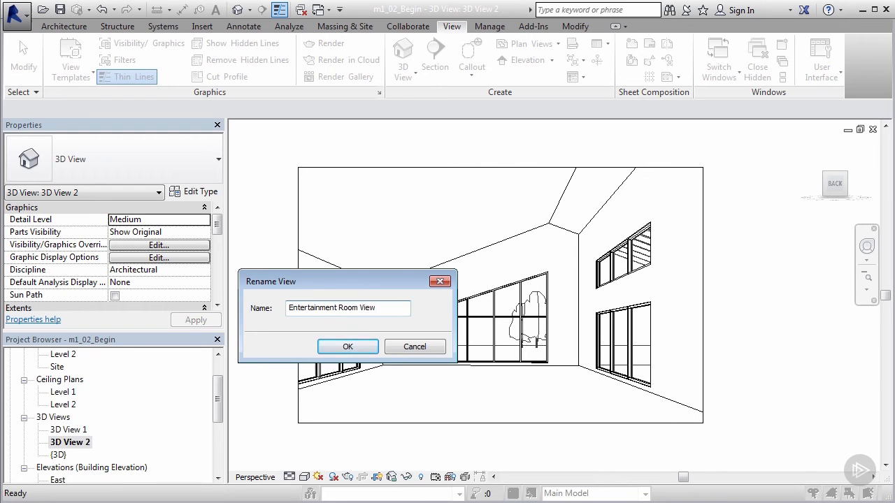
{"action": "left_click", "coordinate": [347, 346]}
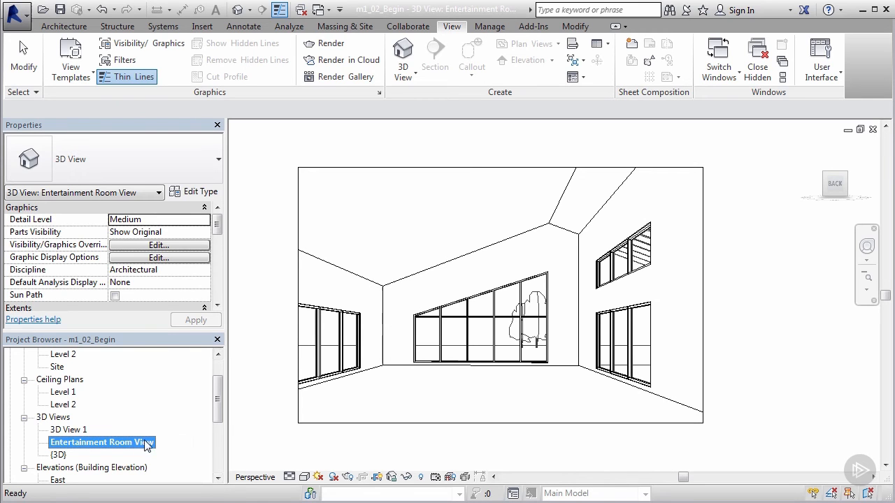
{"action": "mouse_move", "coordinate": [173, 426]}
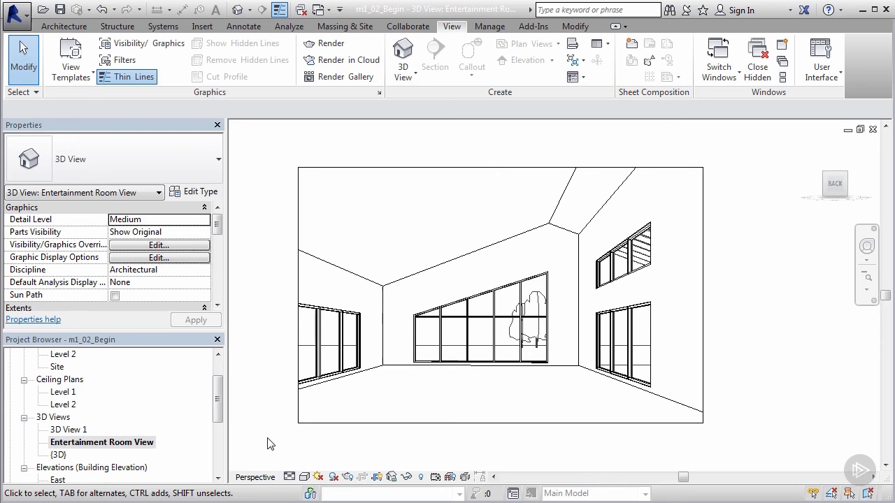
{"action": "mouse_move", "coordinate": [297, 428]}
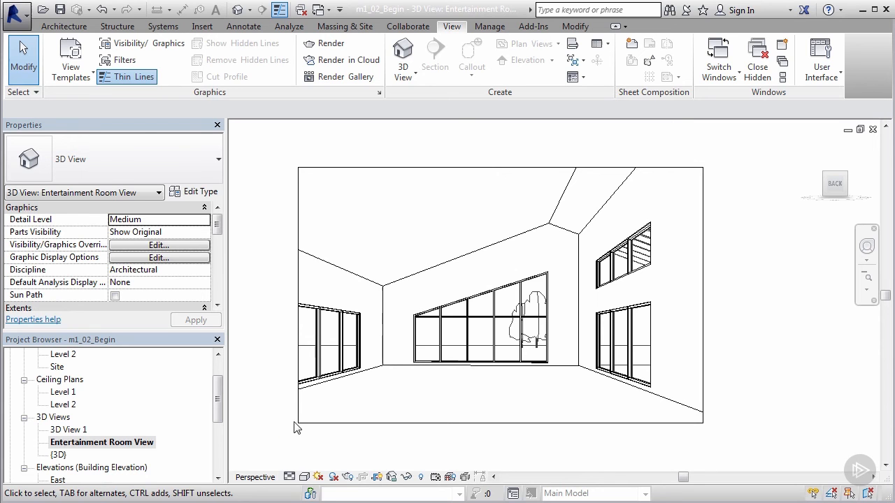
Select the camera crop region and set Far Clip Offset to 25' 0" in Properties
{"action": "left_click", "coordinate": [500, 294]}
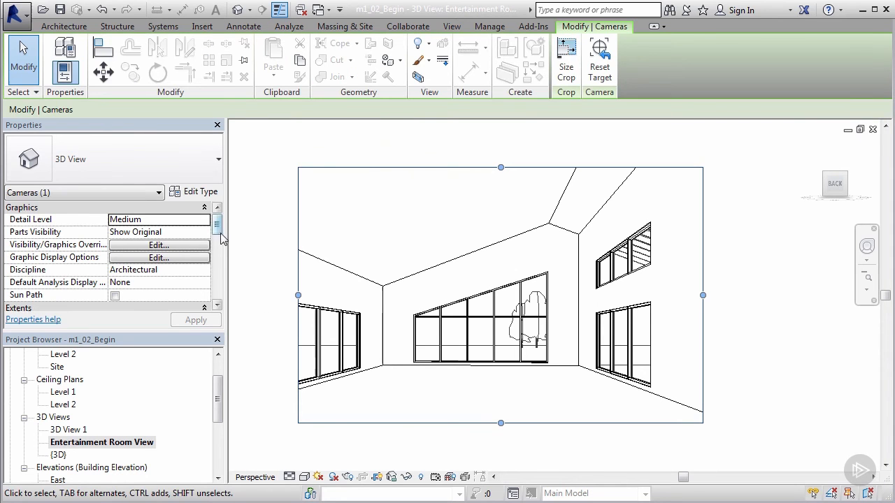
{"action": "scroll", "scroll_direction": "down", "scroll_amount": 3}
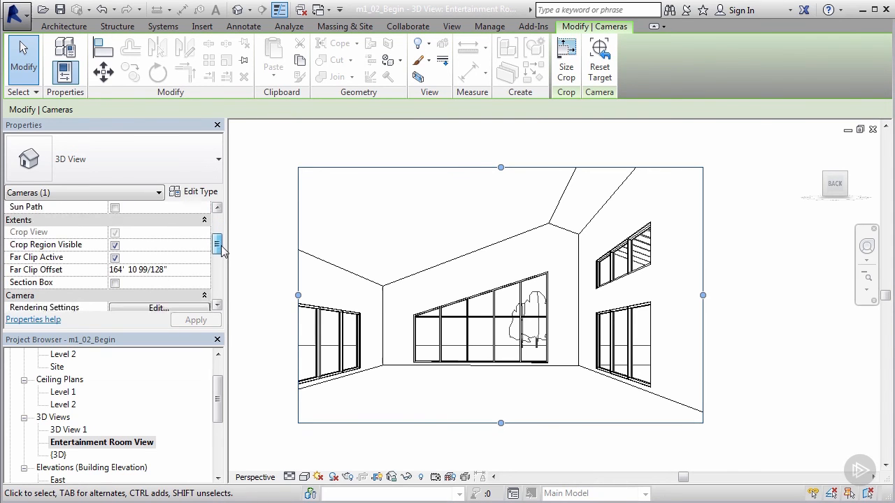
{"action": "scroll", "scroll_direction": "down", "scroll_amount": 3}
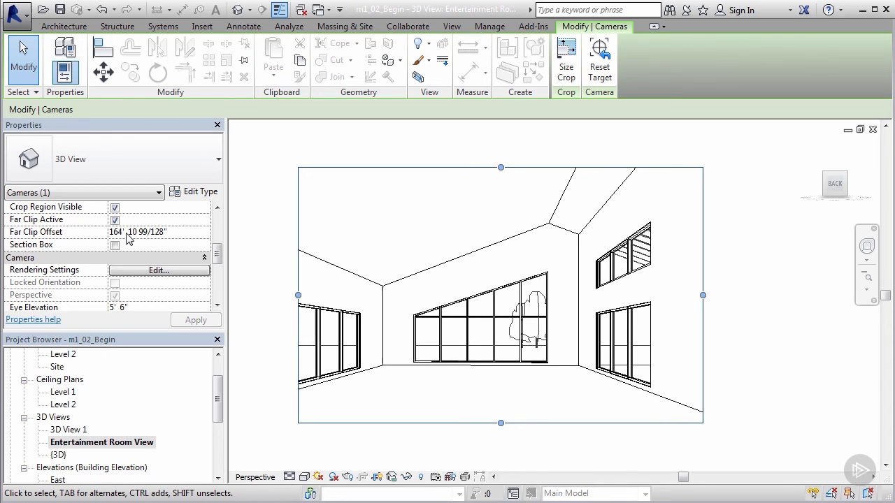
{"action": "mouse_move", "coordinate": [119, 238]}
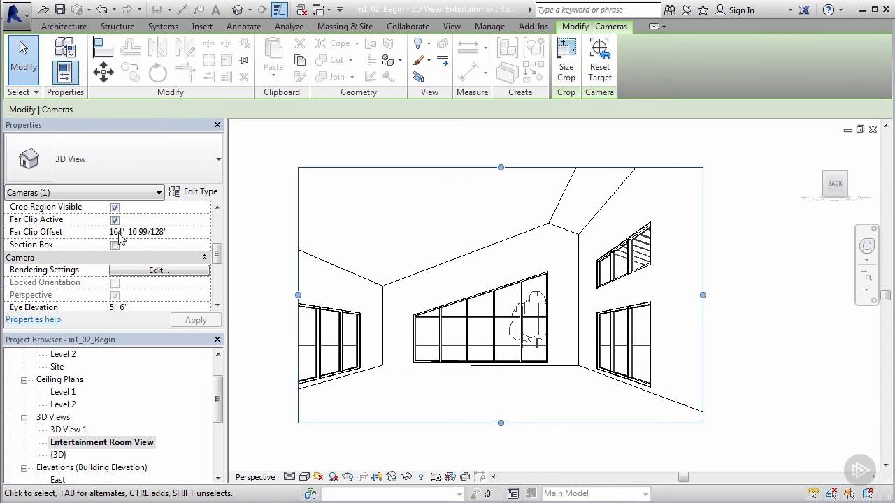
{"action": "left_click", "coordinate": [157, 232]}
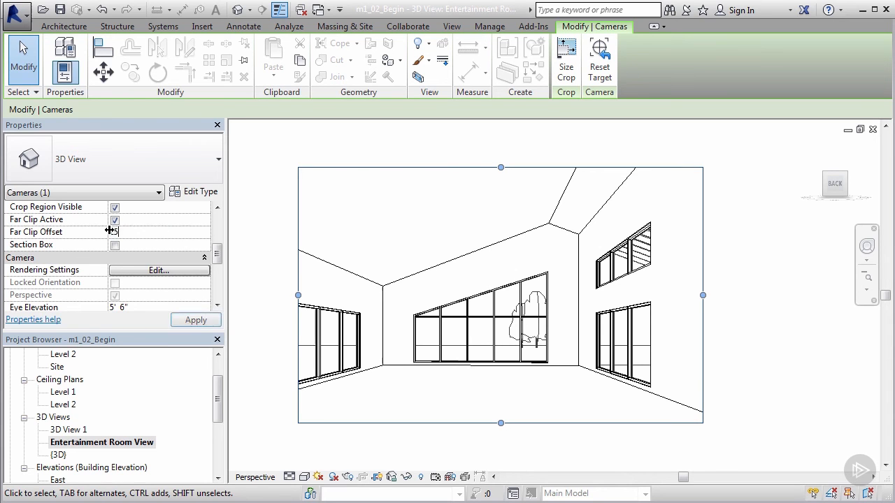
{"action": "type", "text": "25' 0\""}
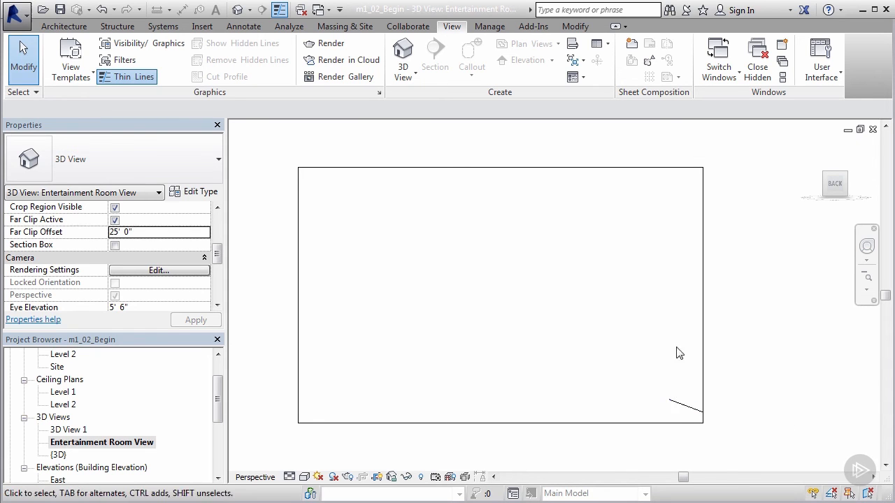
{"action": "mouse_move", "coordinate": [665, 268]}
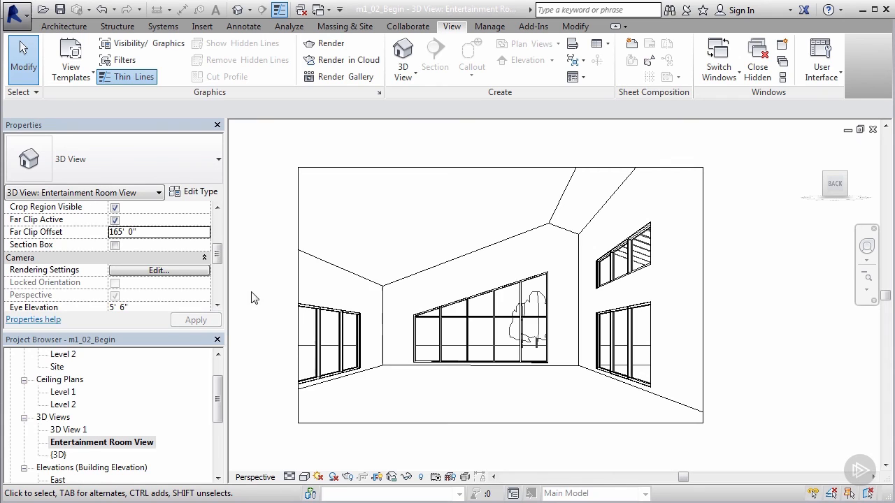
{"action": "mouse_move", "coordinate": [170, 267]}
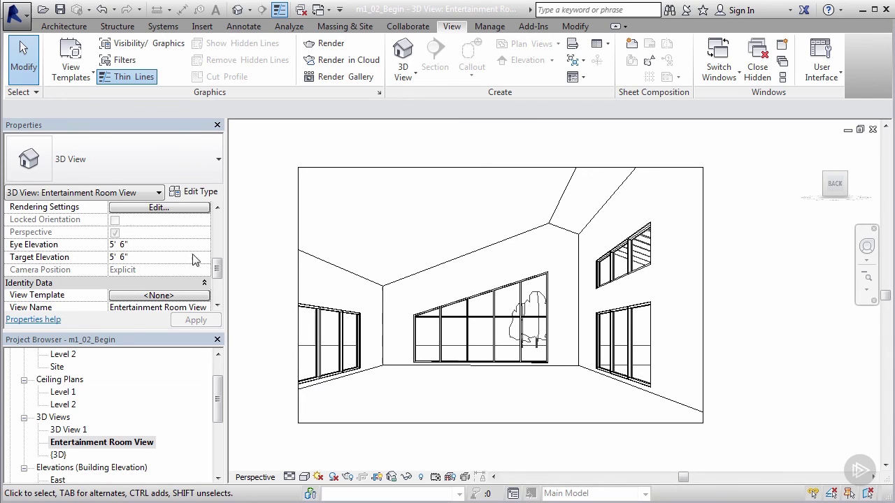
{"action": "left_click", "coordinate": [140, 245]}
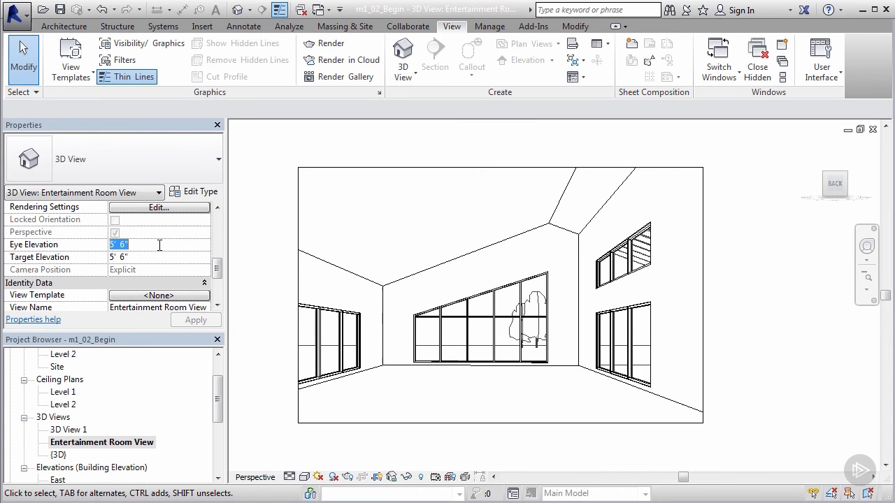
{"action": "type", "text": "1"}
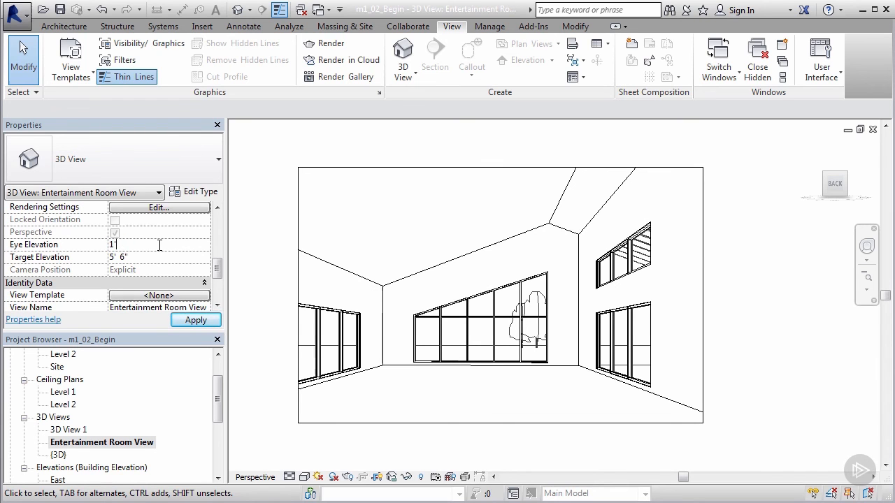
{"action": "left_click", "coordinate": [196, 319]}
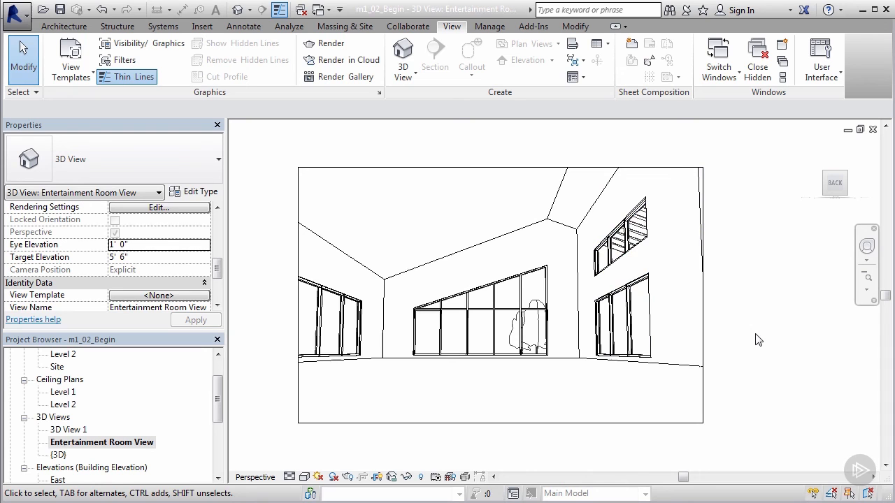
{"action": "left_click", "coordinate": [623, 238]}
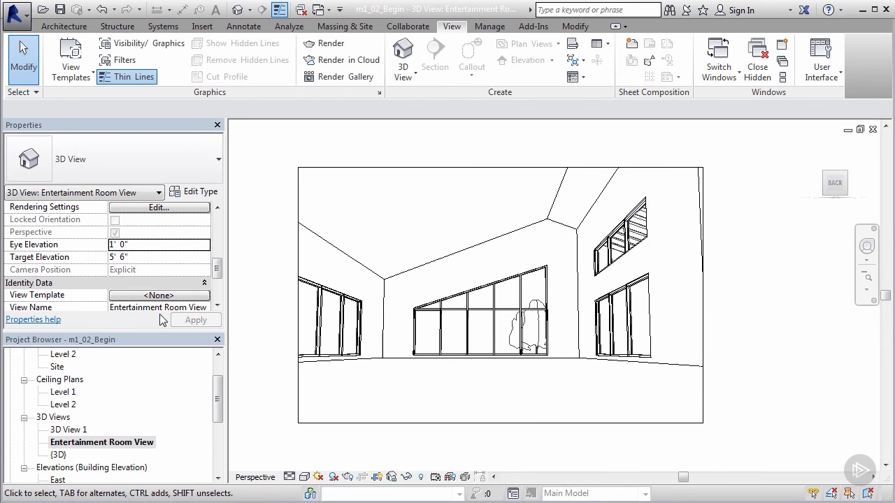
{"action": "left_click", "coordinate": [139, 244]}
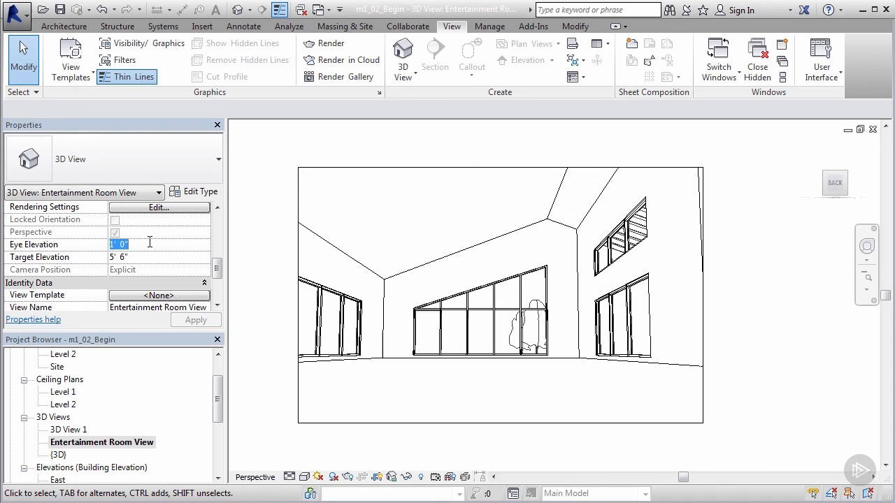
{"action": "type", "text": "5'6"}
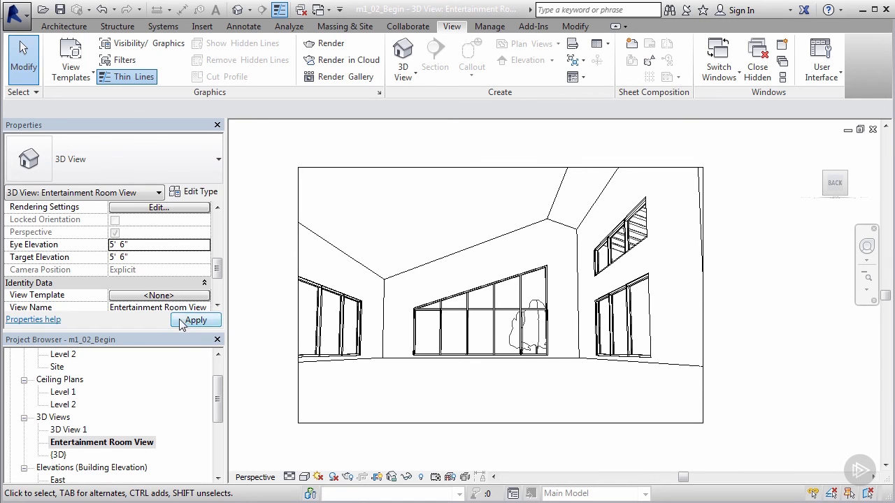
{"action": "left_click", "coordinate": [196, 320]}
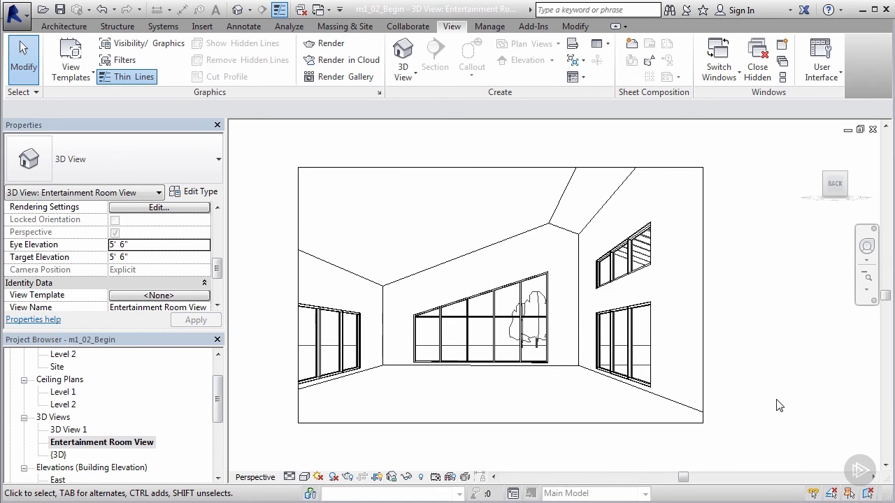